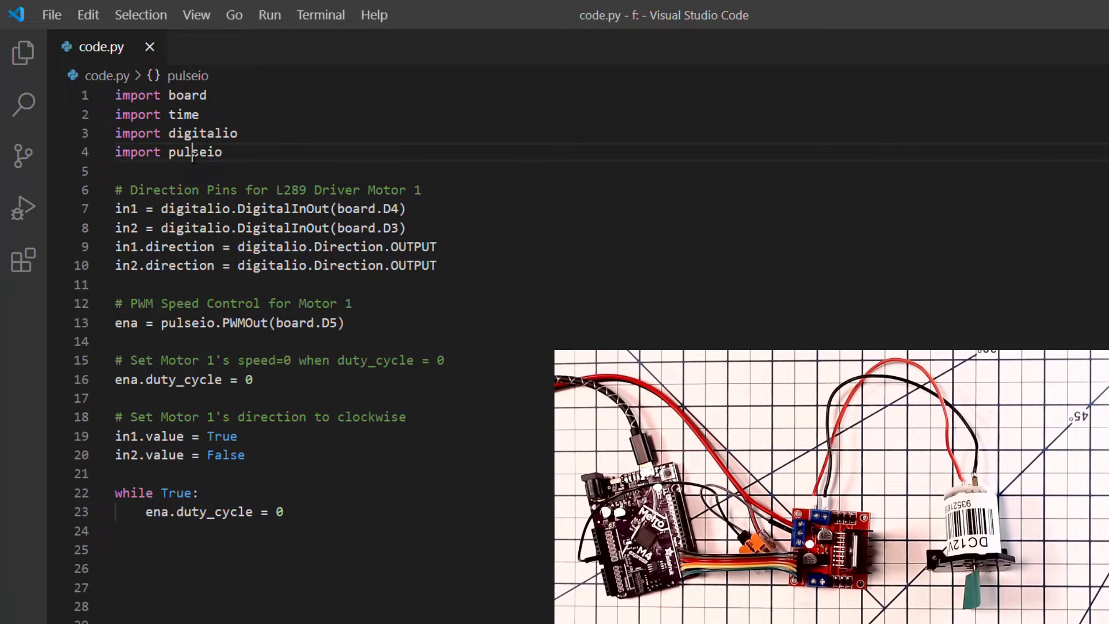
- Highlight the pulseio module, the pins' Direction setting and the ena speed-control variable
{"action": "double_click", "coordinate": [196, 152]}
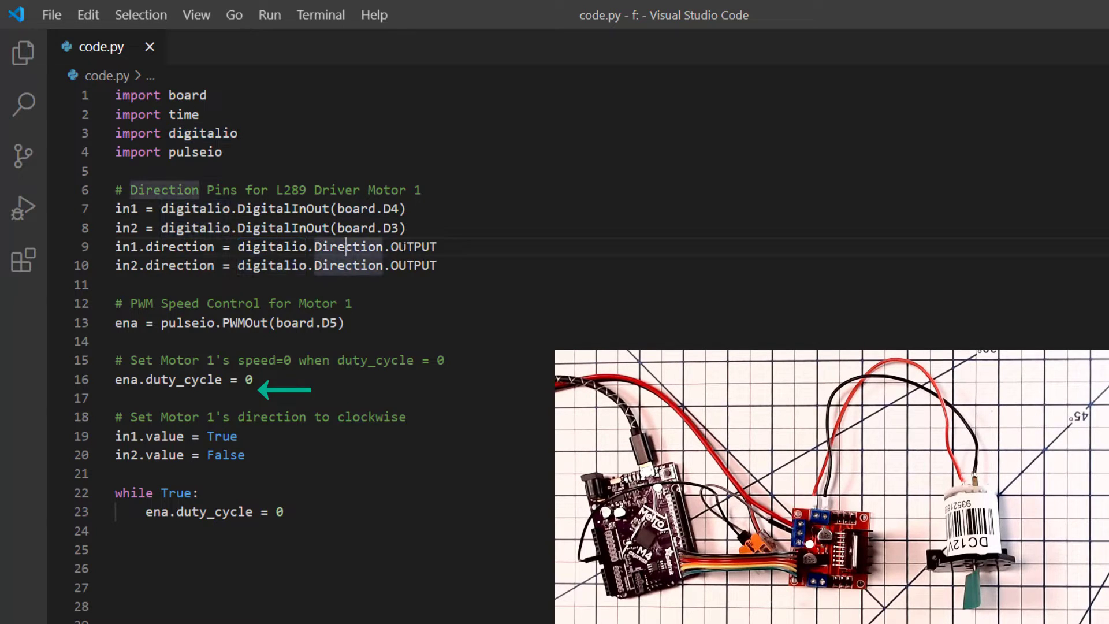
{"action": "double_click", "coordinate": [414, 247]}
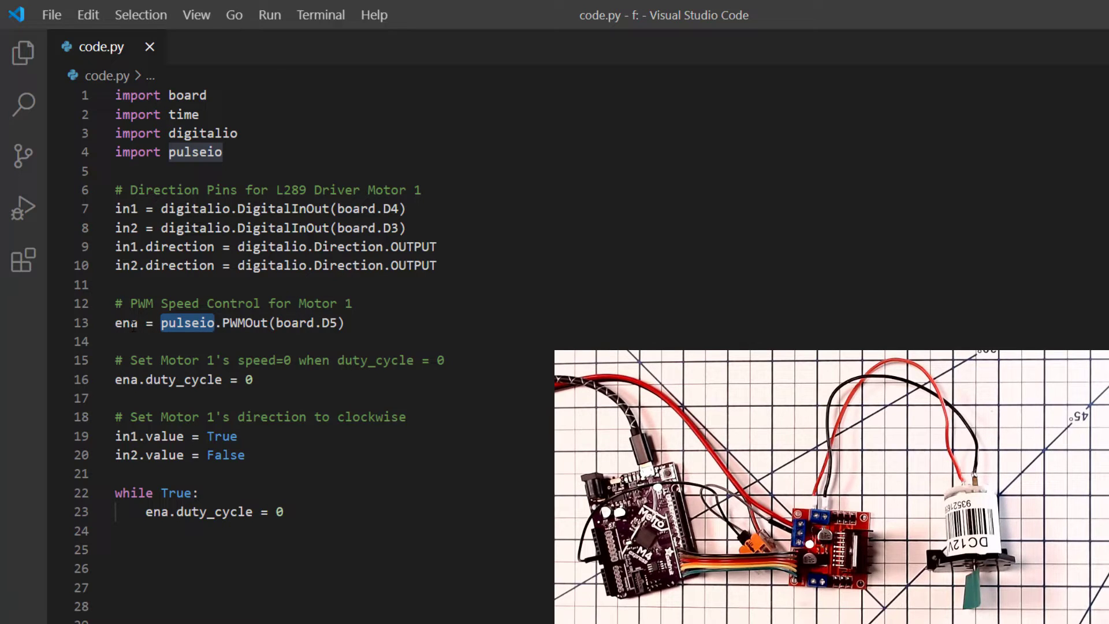
{"action": "left_click", "coordinate": [127, 323]}
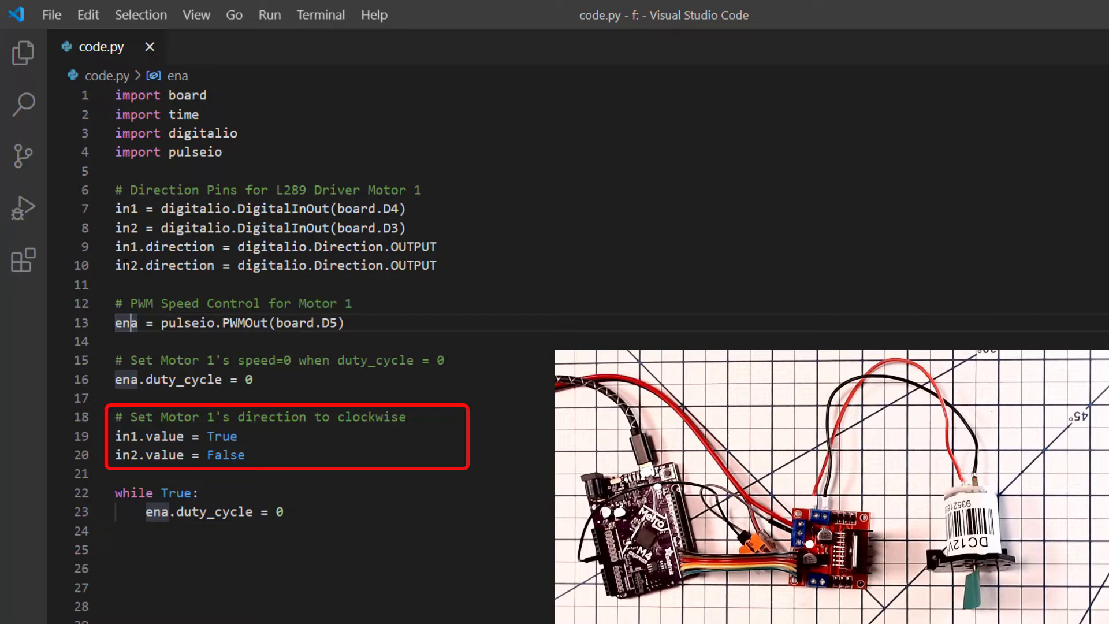
- Change ena.duty_cycle in the loop through 65535, 20000, 10000 and 8000, ending at 7000
{"action": "type", "text": "6"}
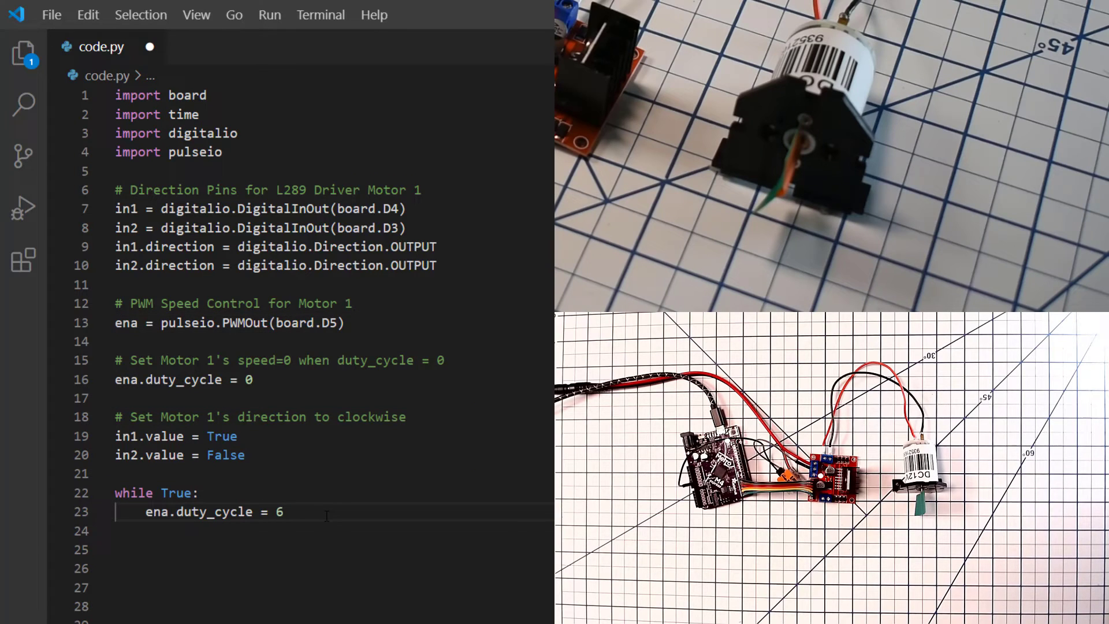
{"action": "type", "text": "5535"}
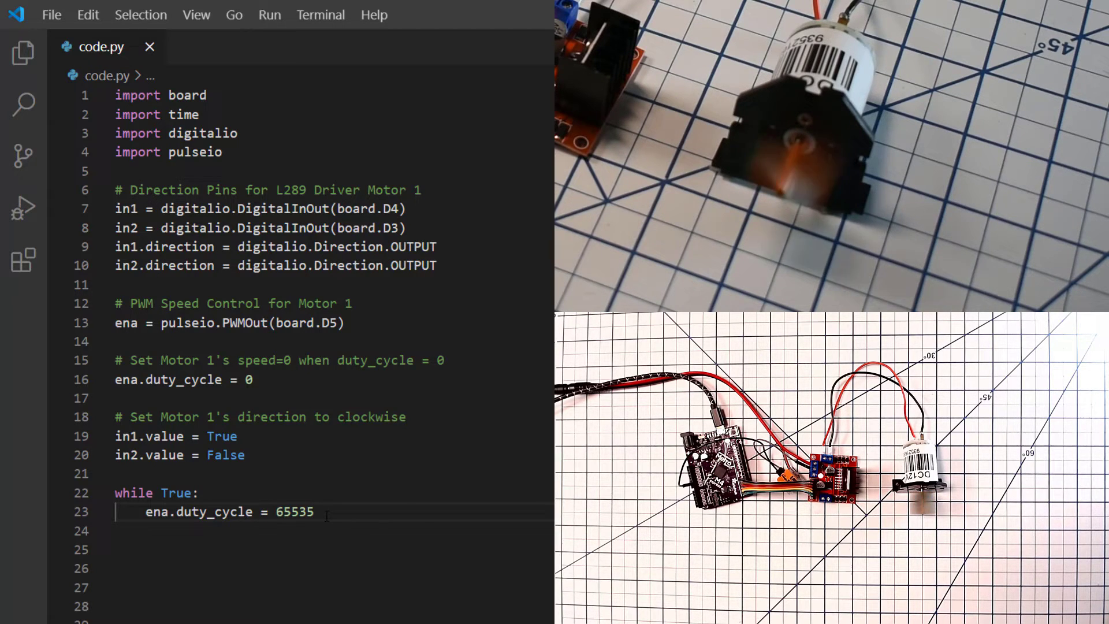
{"action": "type", "text": "2"}
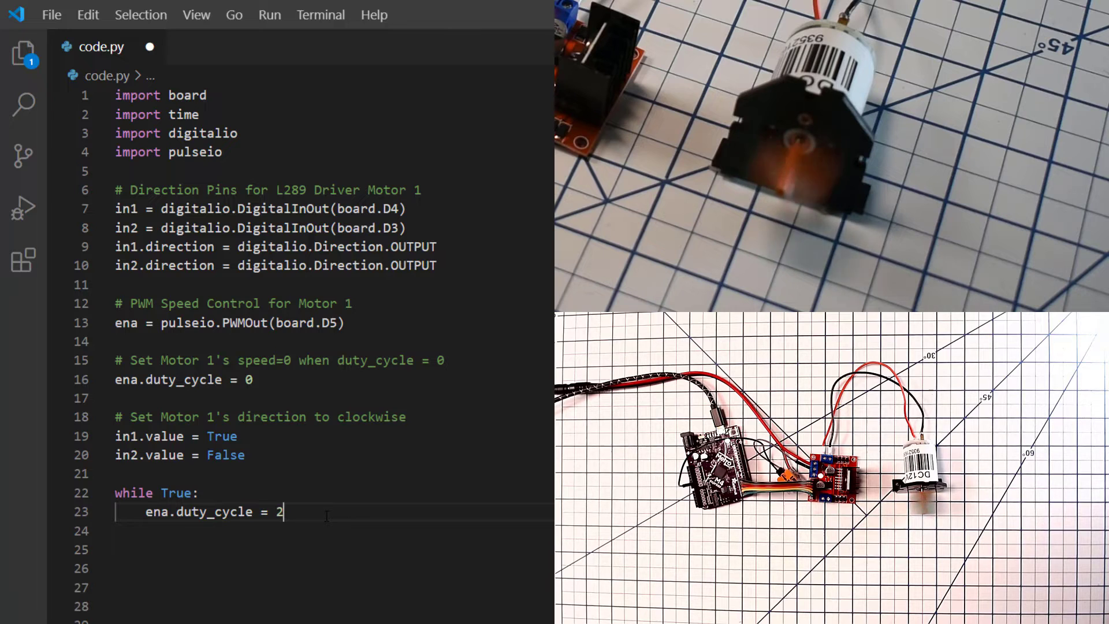
{"action": "type", "text": "0000"}
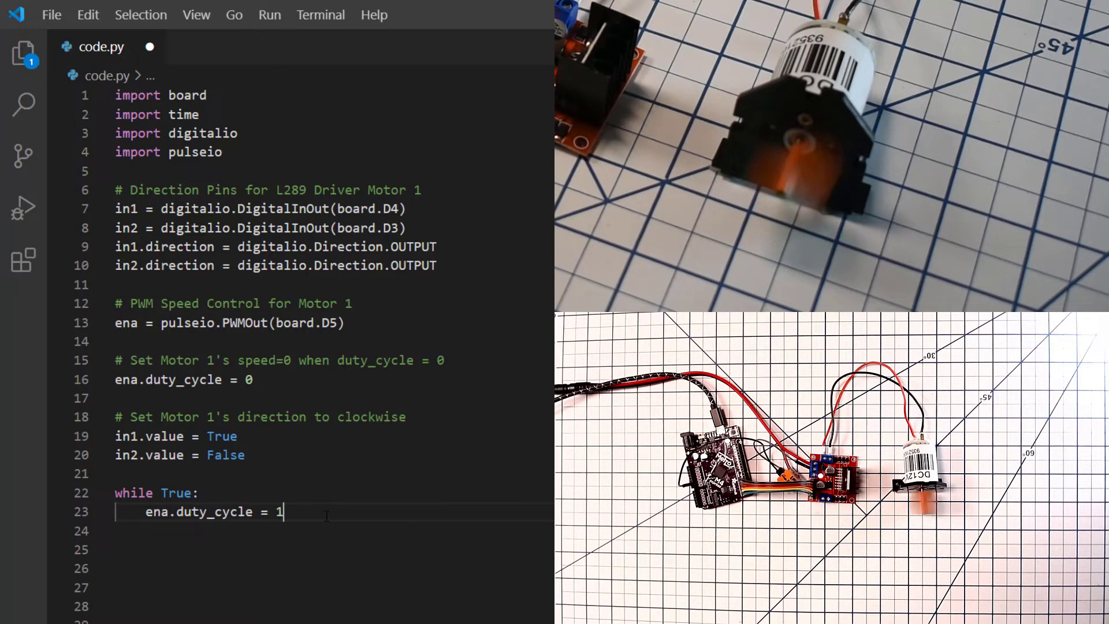
{"action": "type", "text": "0000"}
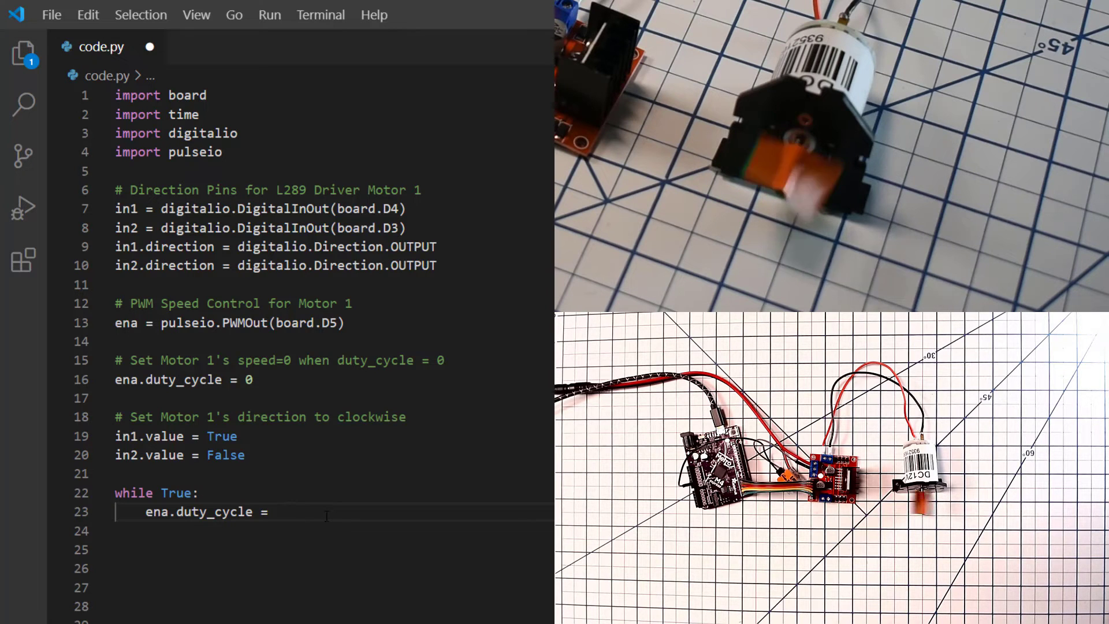
{"action": "type", "text": "8000"}
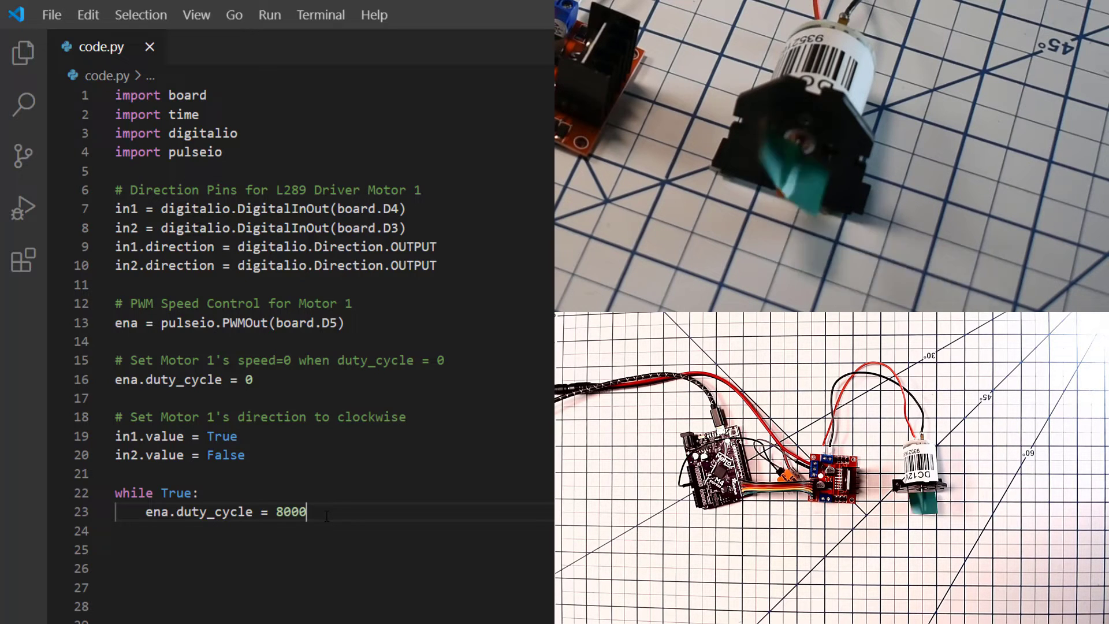
{"action": "type", "text": "700"}
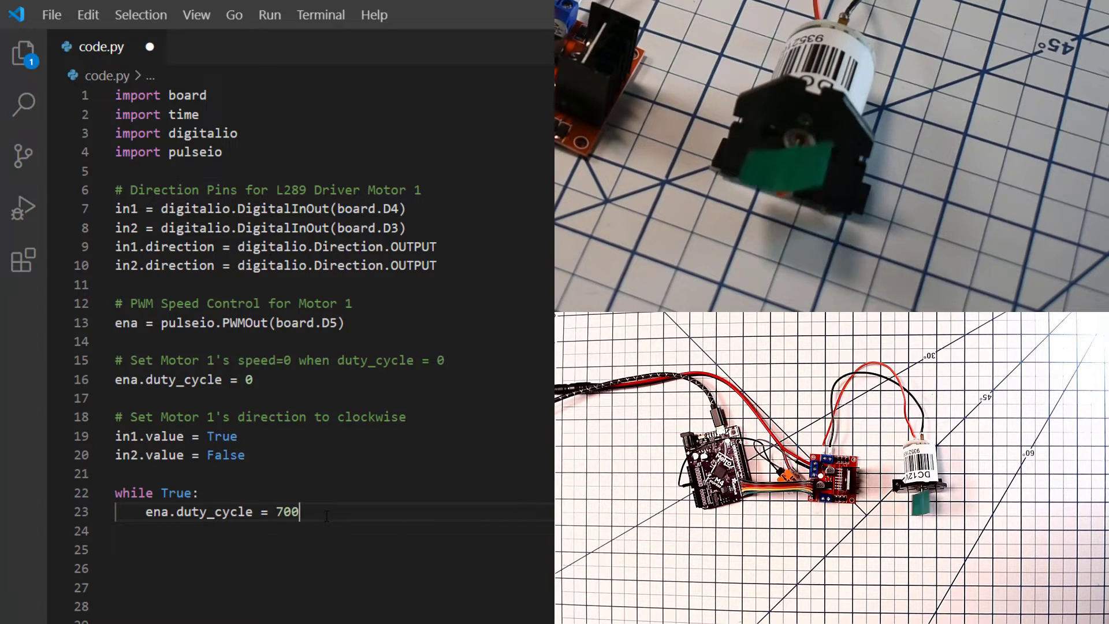
{"action": "type", "text": "0"}
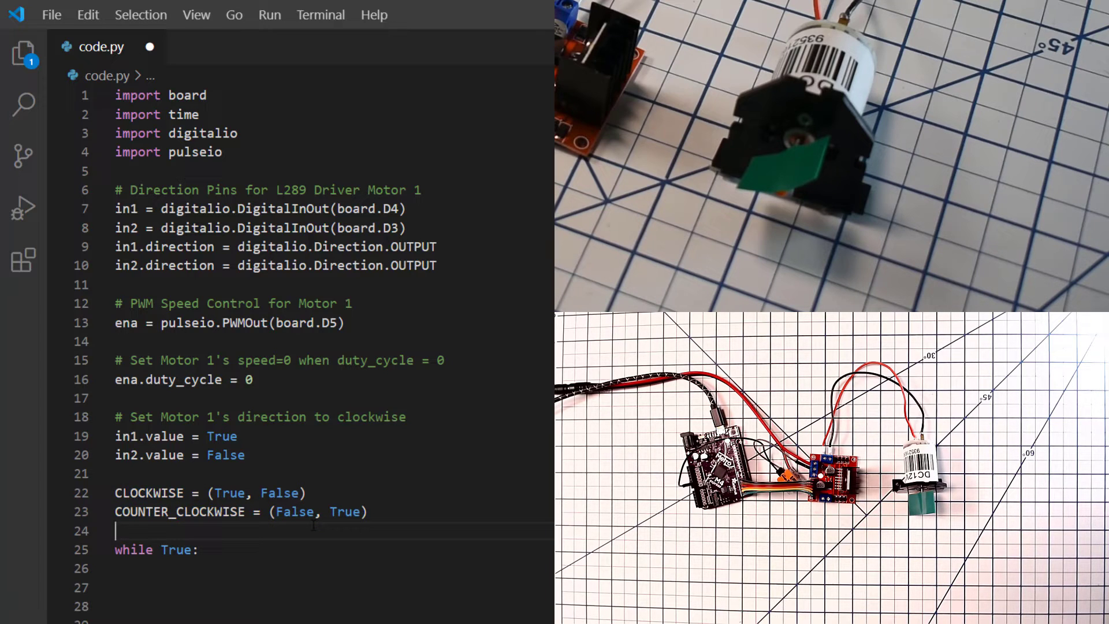
- Scroll down past the CLOCKWISE and COUNTER_CLOCKWISE tuples to the empty while loop
{"action": "scroll", "scroll_direction": "down", "scroll_amount": 3}
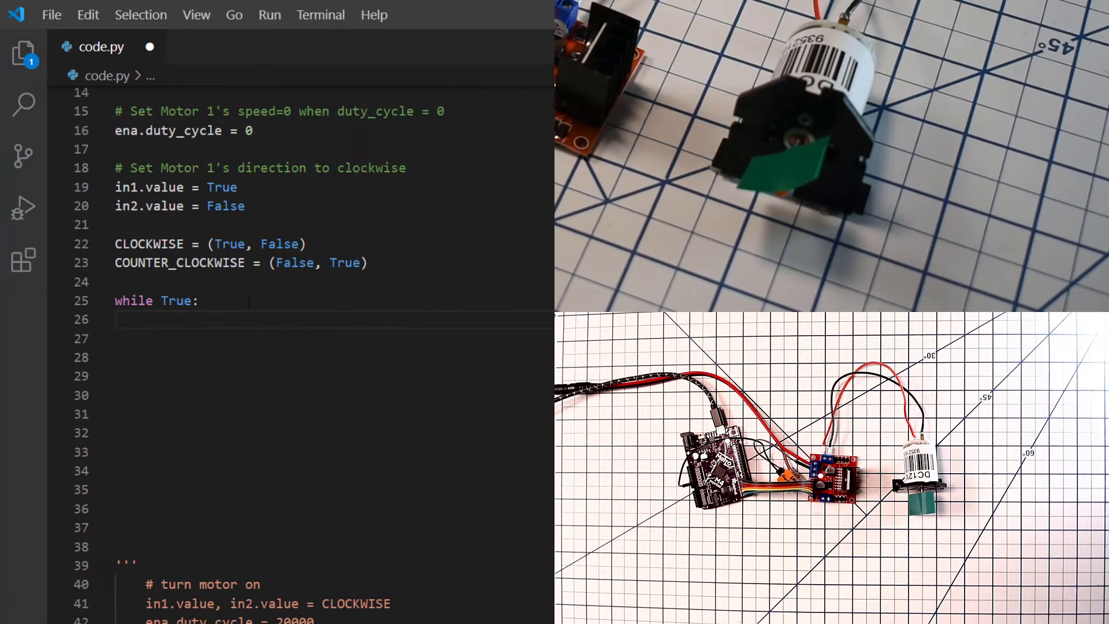
- Set in1.value, in2.value = COUNTER_CLOCKWISE inside the while True loop
{"action": "type", "text": "in1.value, i"}
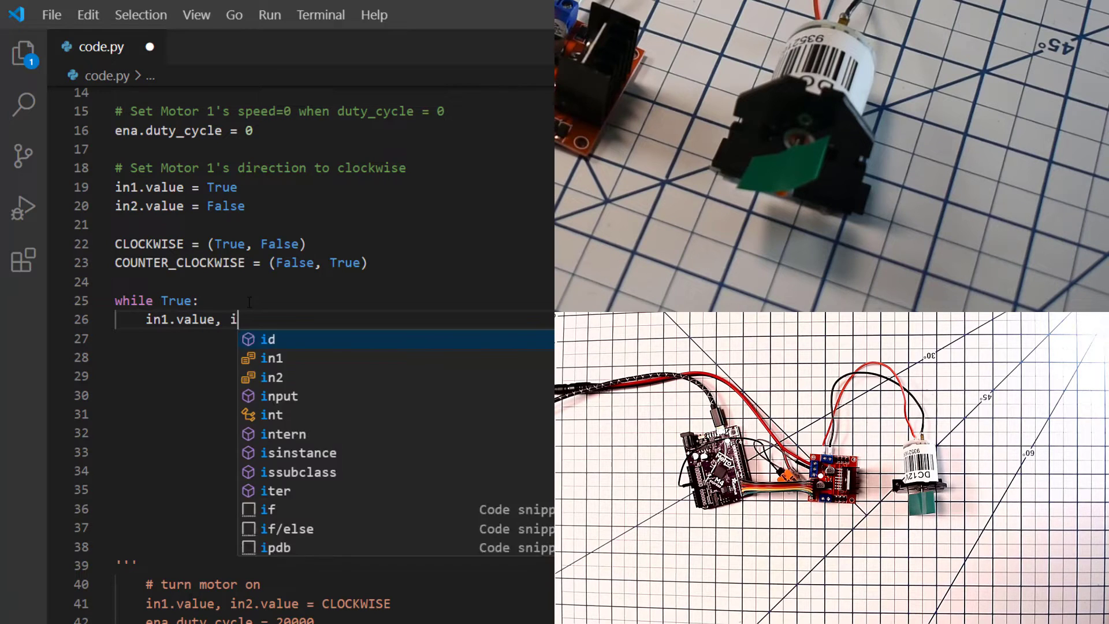
{"action": "type", "text": "n2.value"}
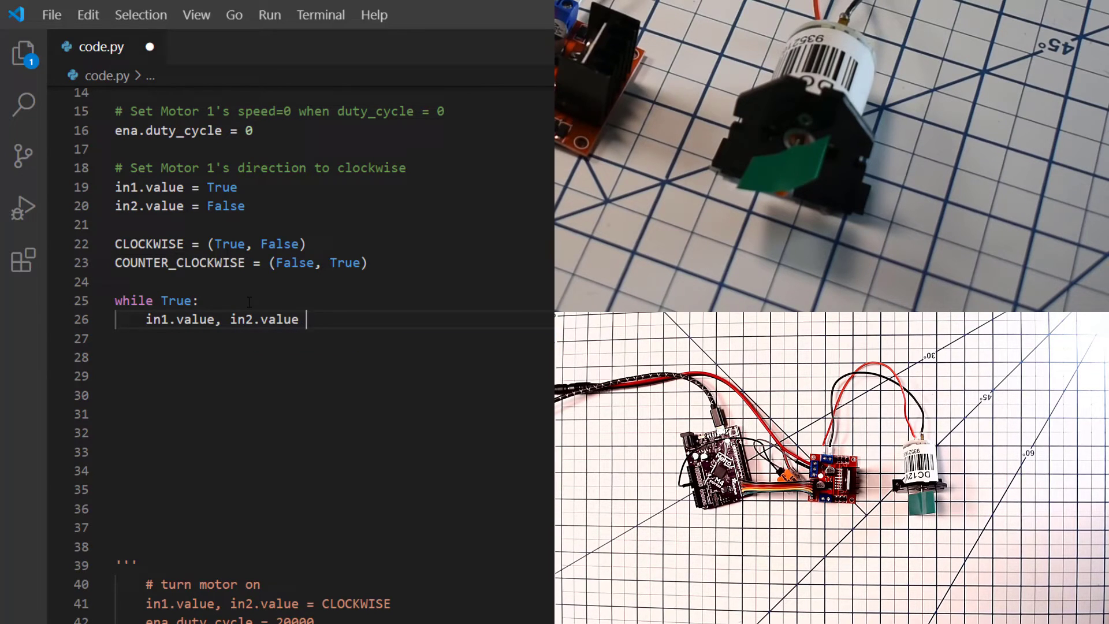
{"action": "type", "text": "= COUNTER_CLOCKWISE"}
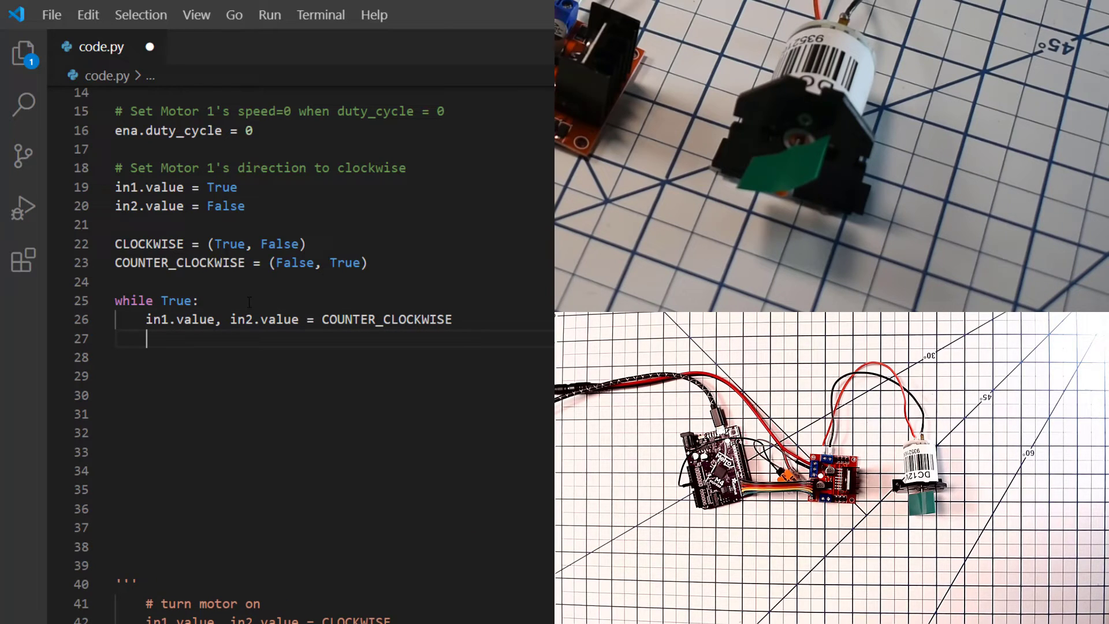
- Add an ena.duty_cycle line to the loop, replacing 20000 with 10000
{"action": "type", "text": "e"}
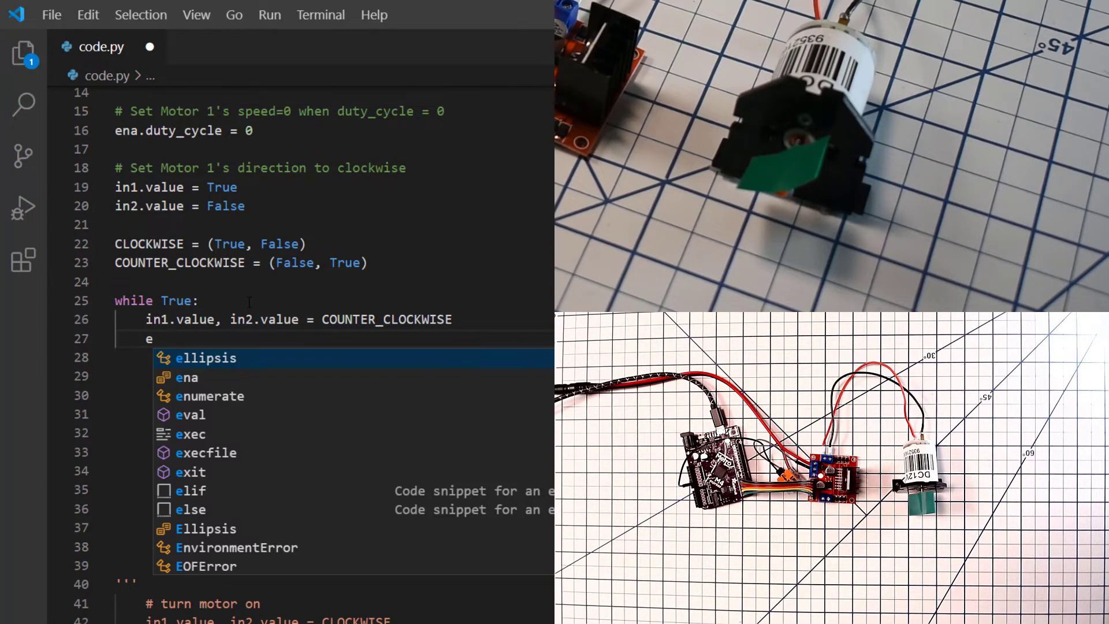
{"action": "type", "text": "na."}
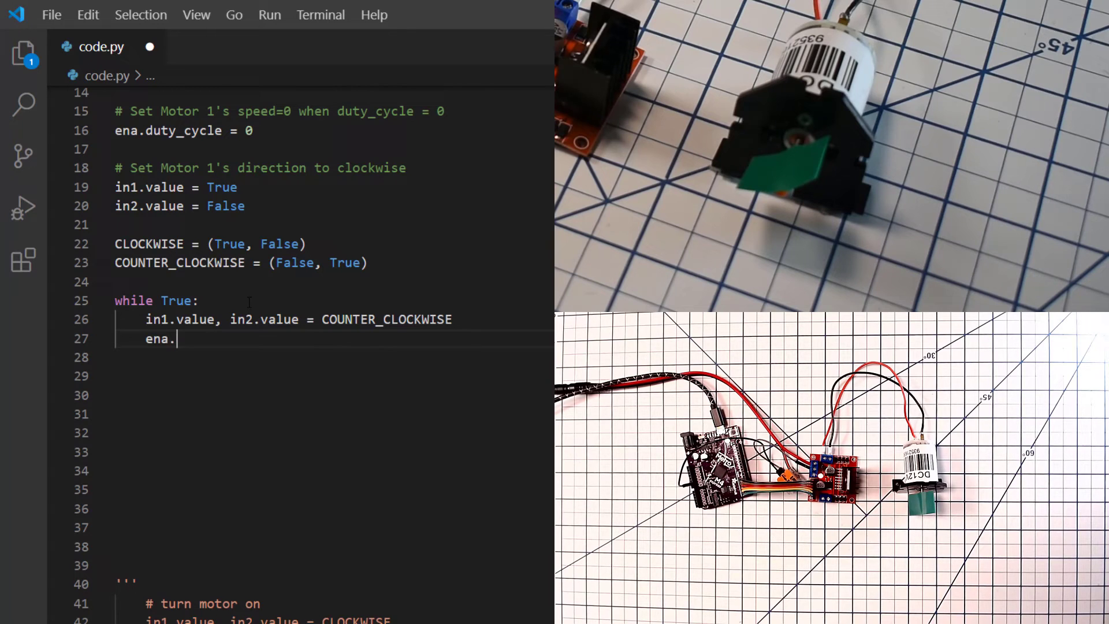
{"action": "type", "text": "duty"}
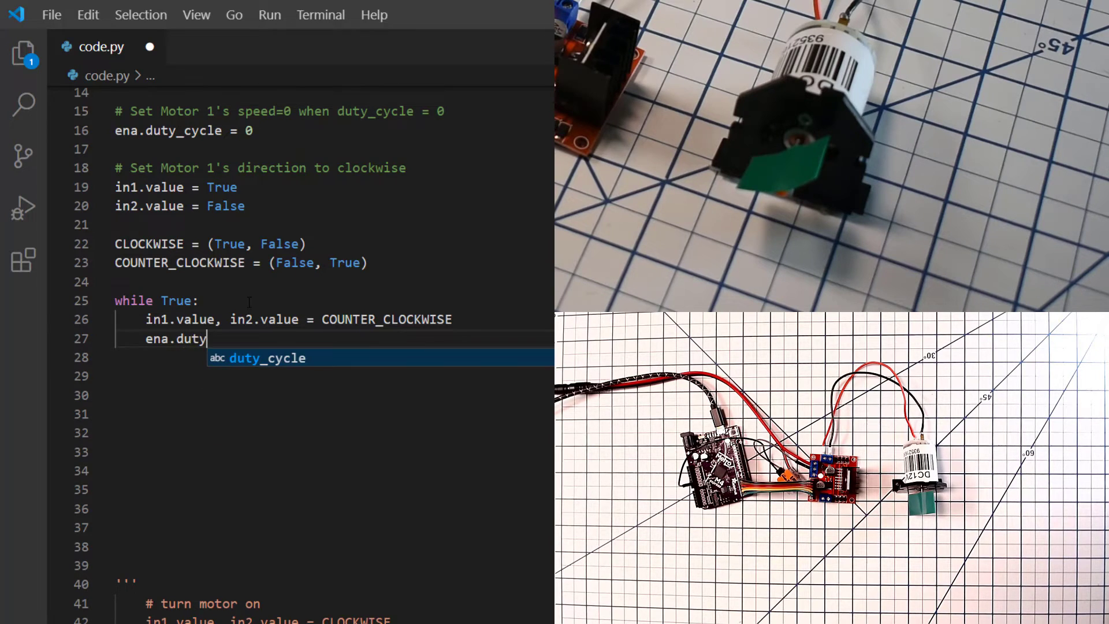
{"action": "type", "text": "_cycle = 200"}
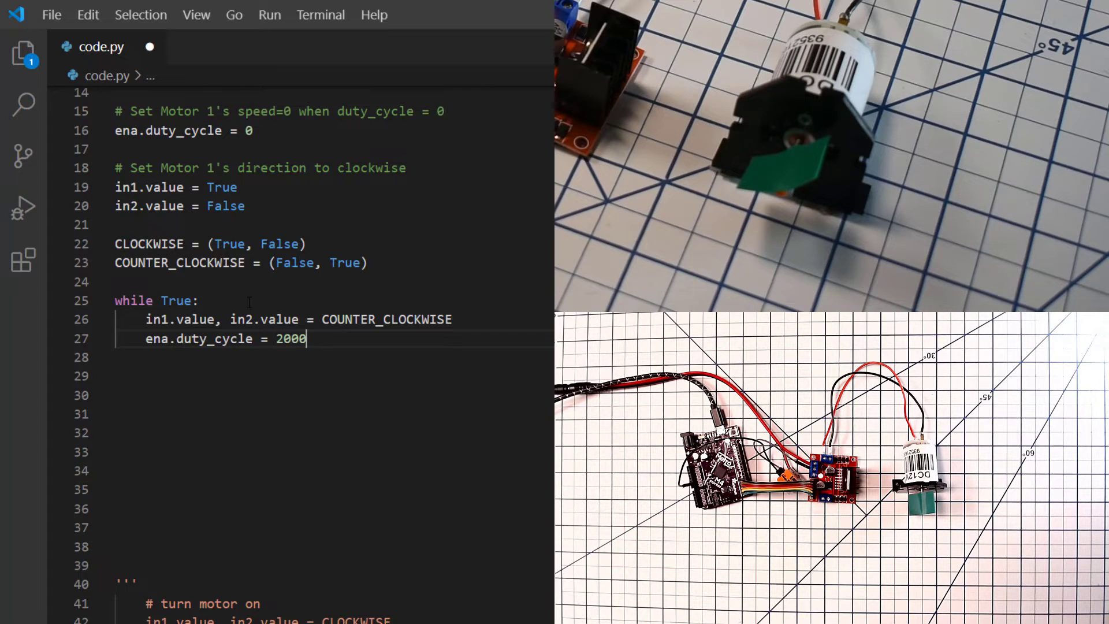
{"action": "type", "text": "0"}
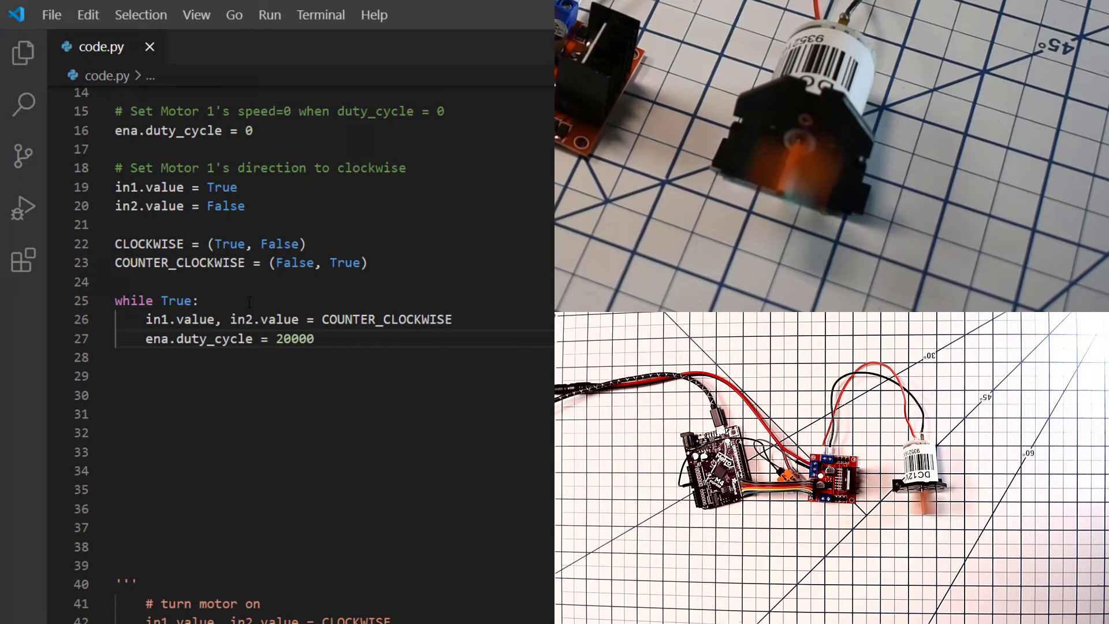
{"action": "key", "text": "Backspace"}
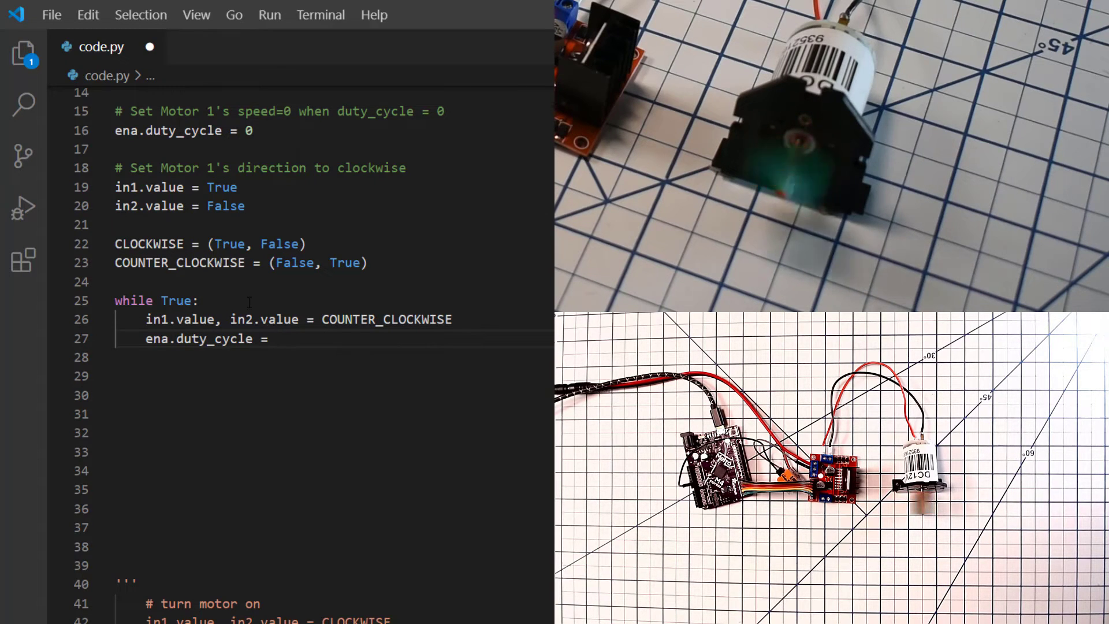
{"action": "type", "text": "10000"}
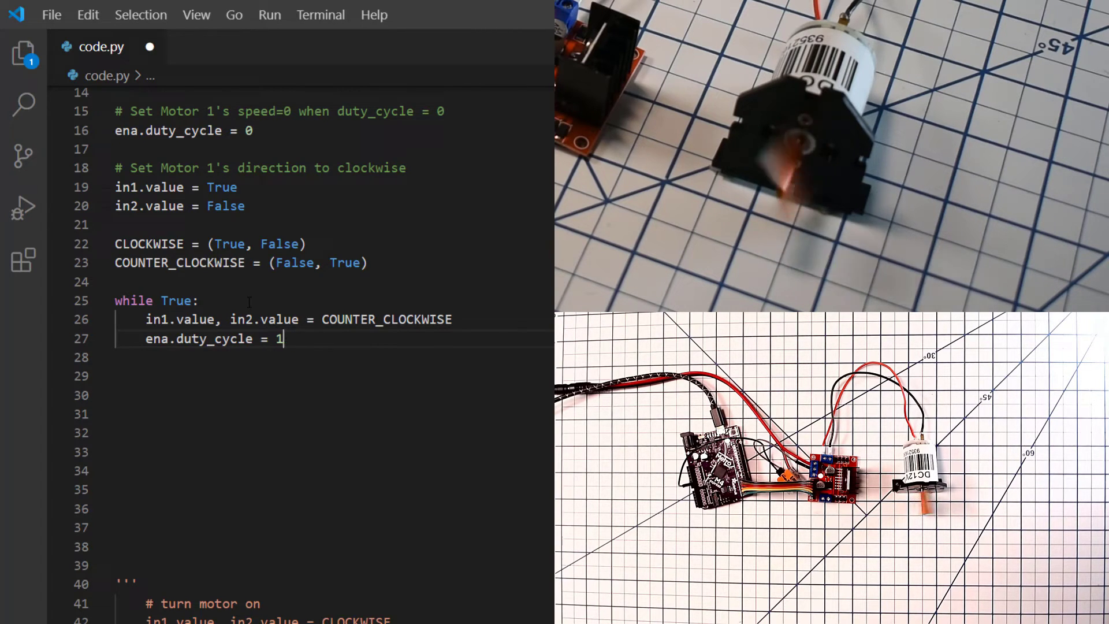
{"action": "type", "text": "0000"}
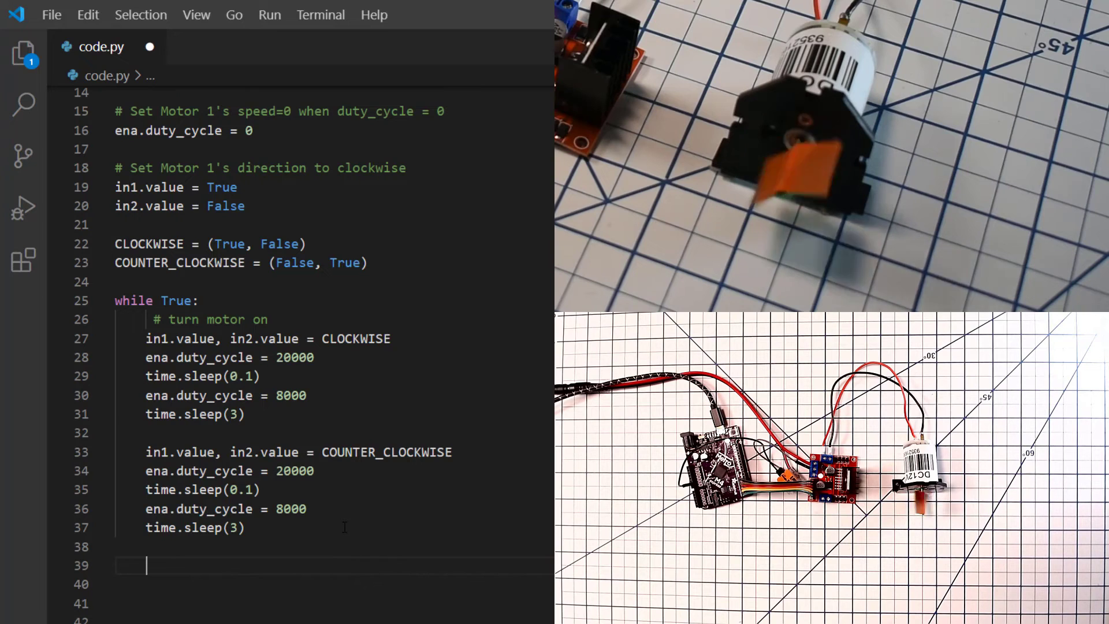
- Begin a new ena.duty_cycle line after the counter-clockwise run
{"action": "type", "text": "ena."}
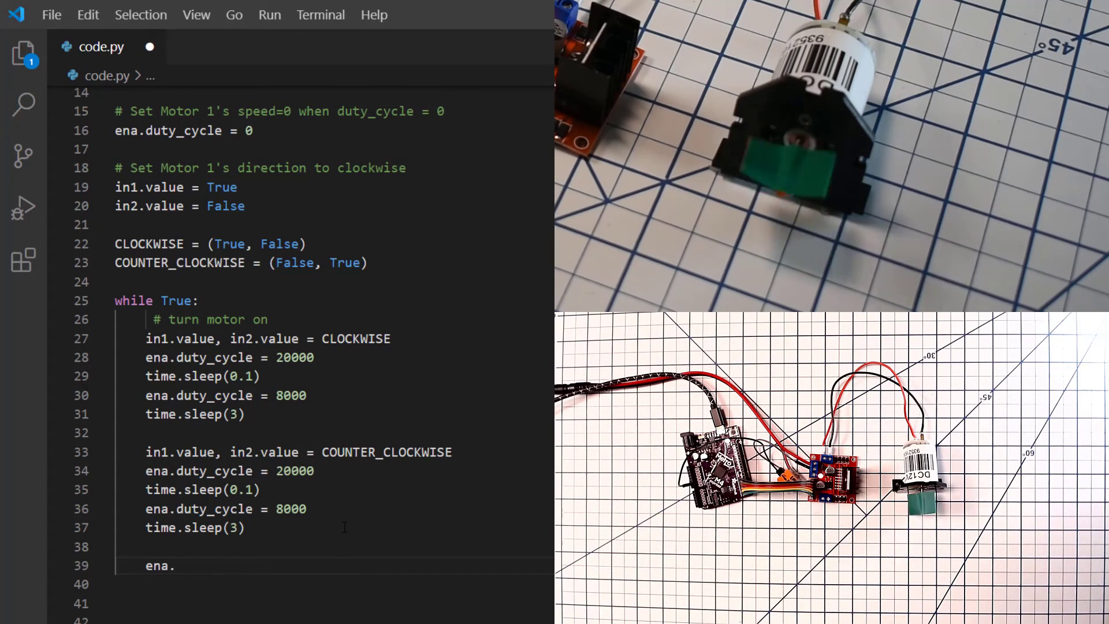
{"action": "type", "text": "duty_cycle"}
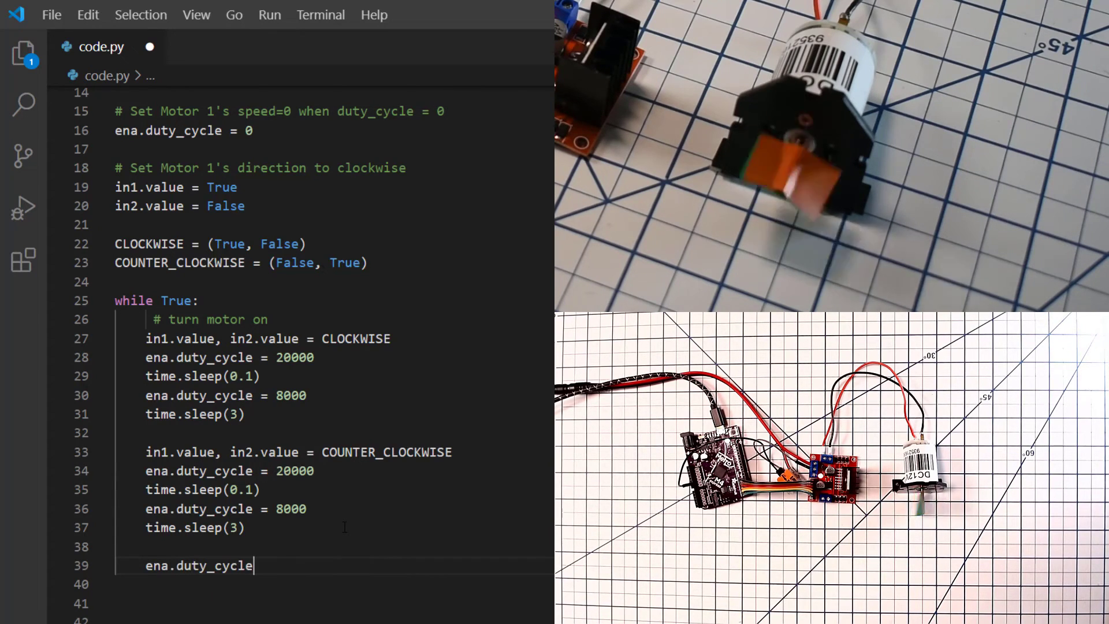